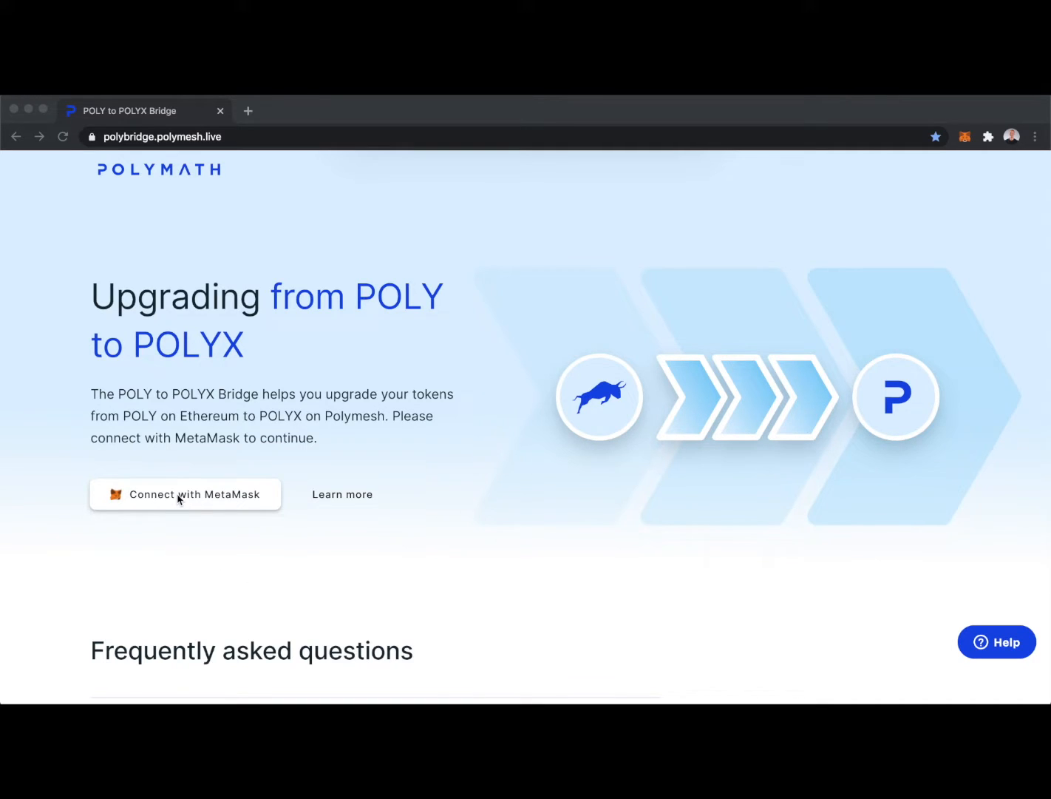
- Connect MetaMask to show the 45,057.670833 POLY balance and open the Polymesh account guide
click(185, 494)
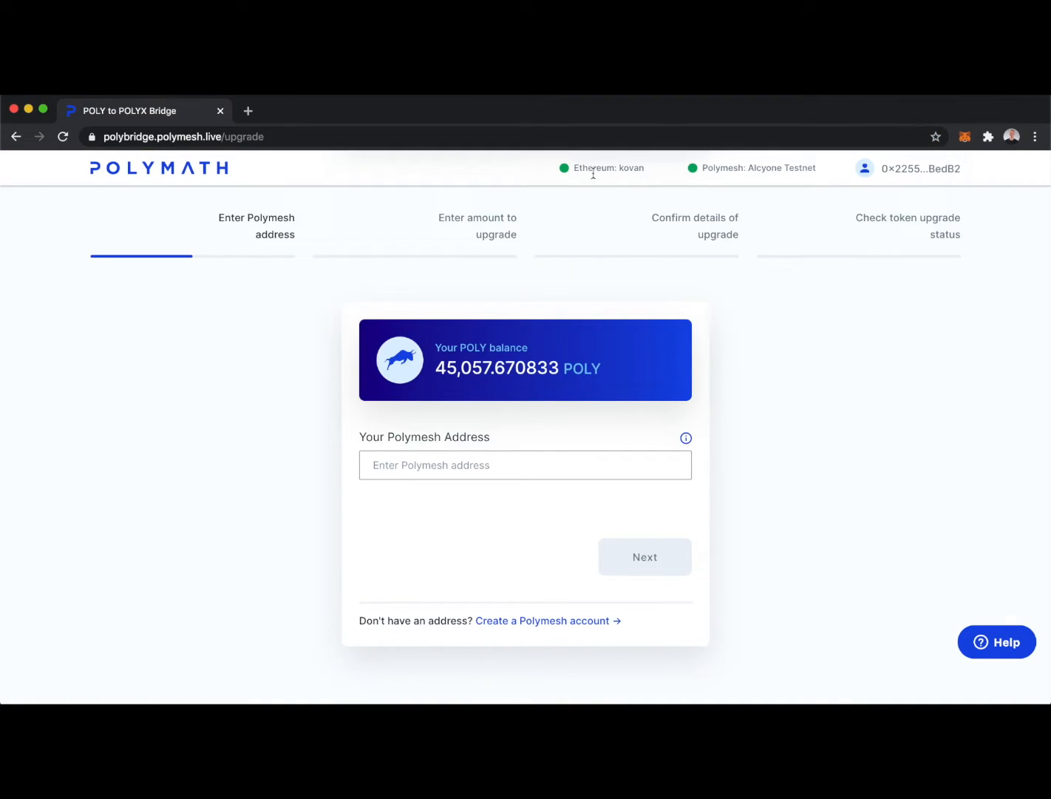
mouse_move(751, 171)
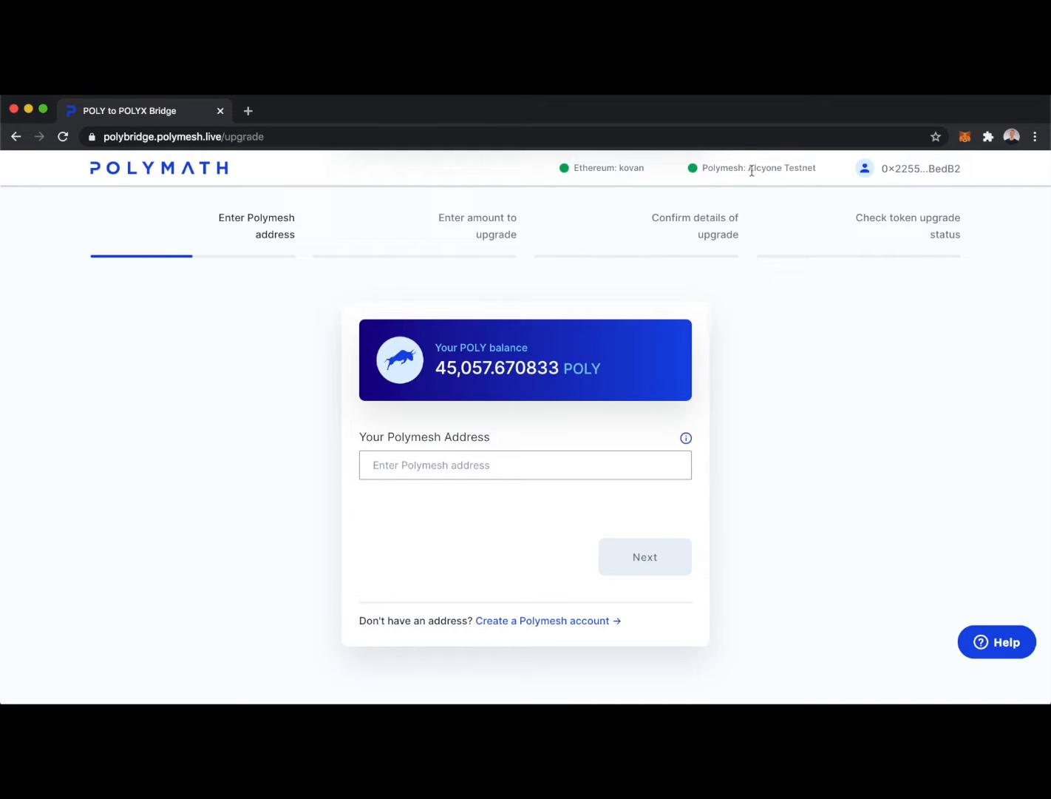
mouse_move(797, 444)
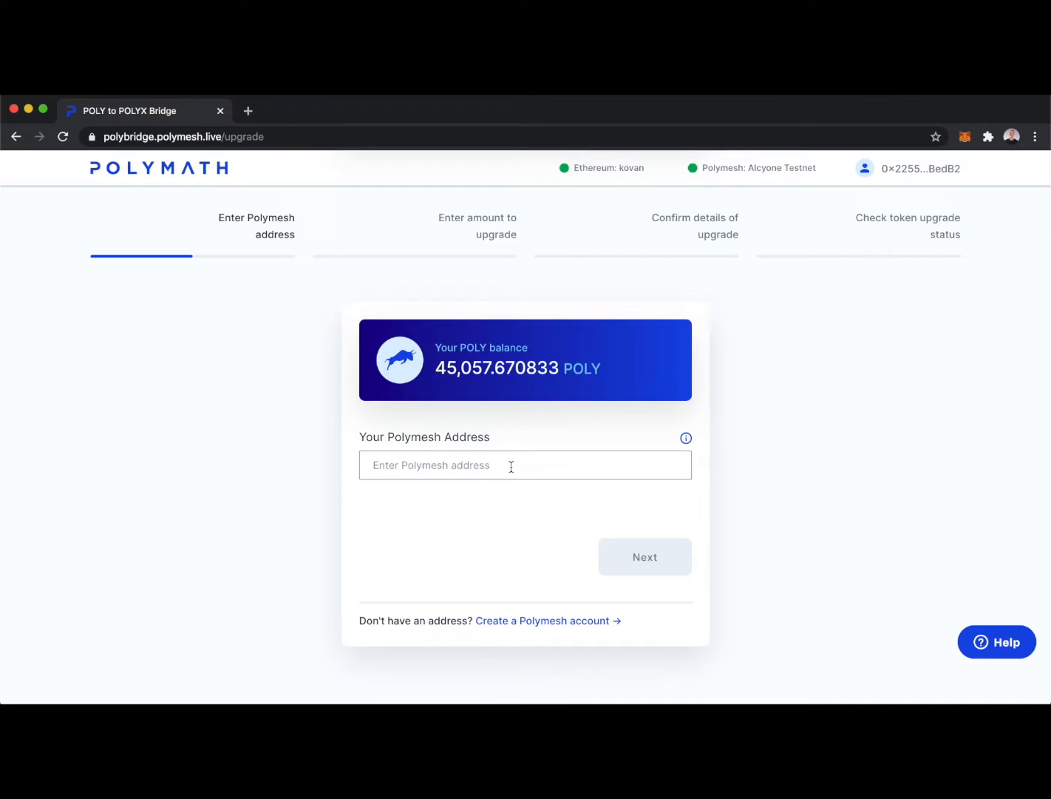
mouse_move(551, 621)
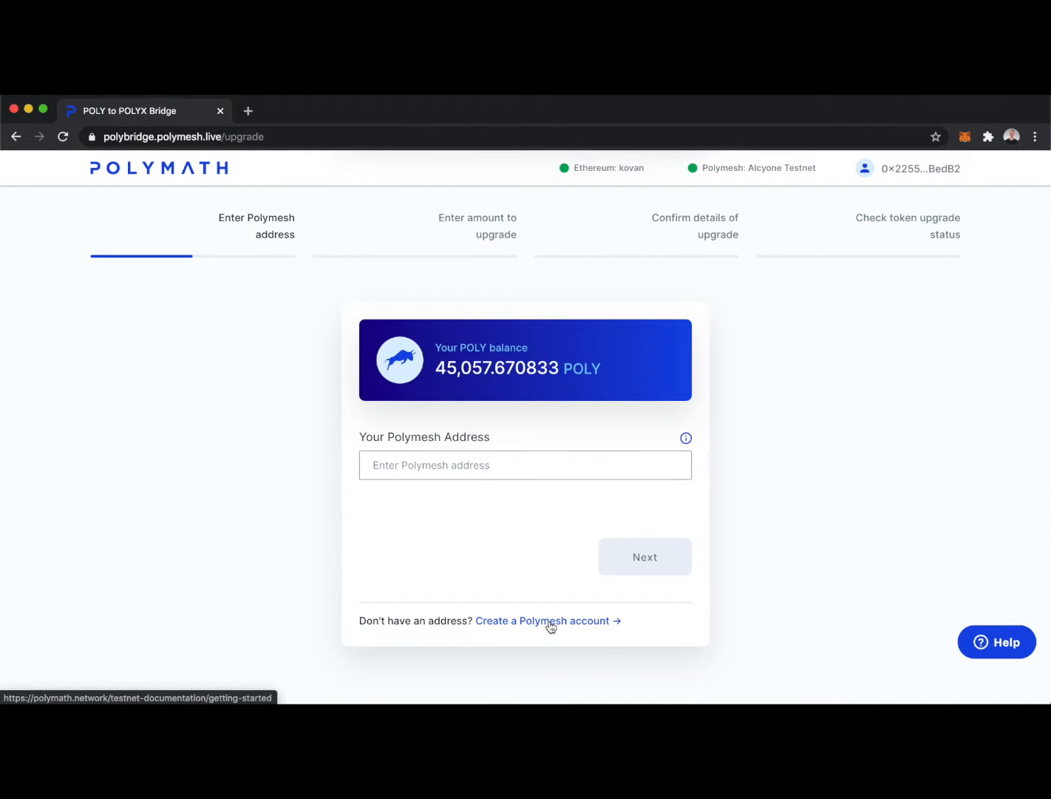
click(546, 621)
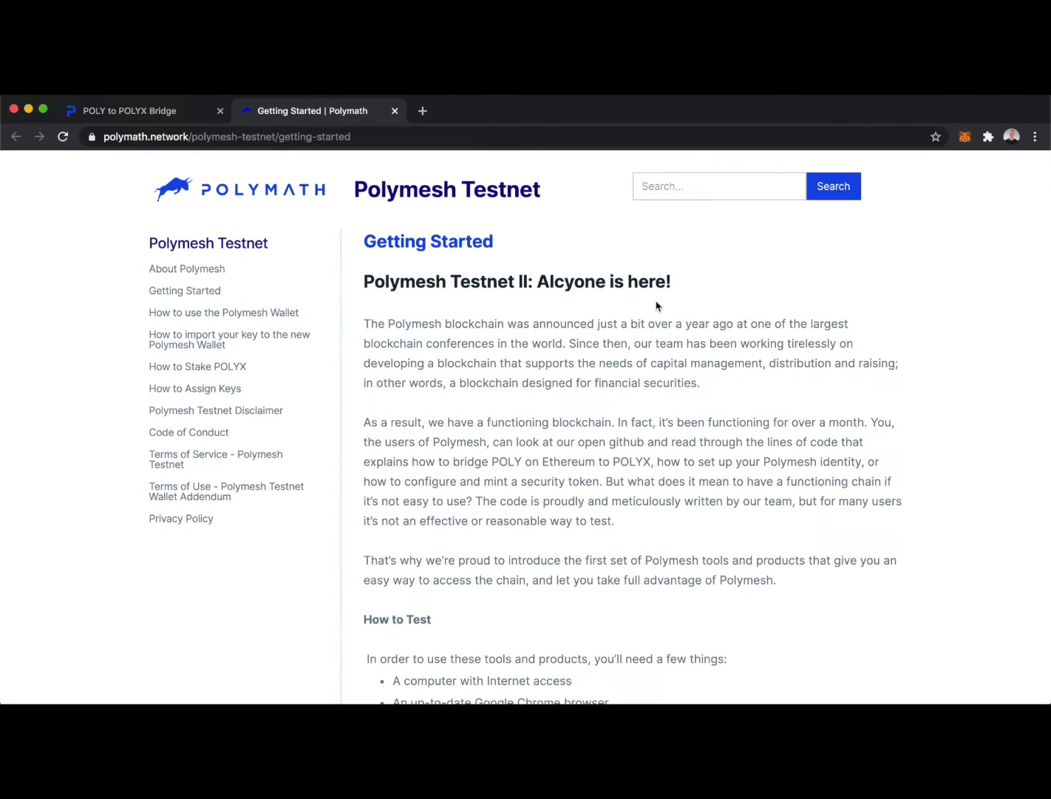
scroll(down, 3)
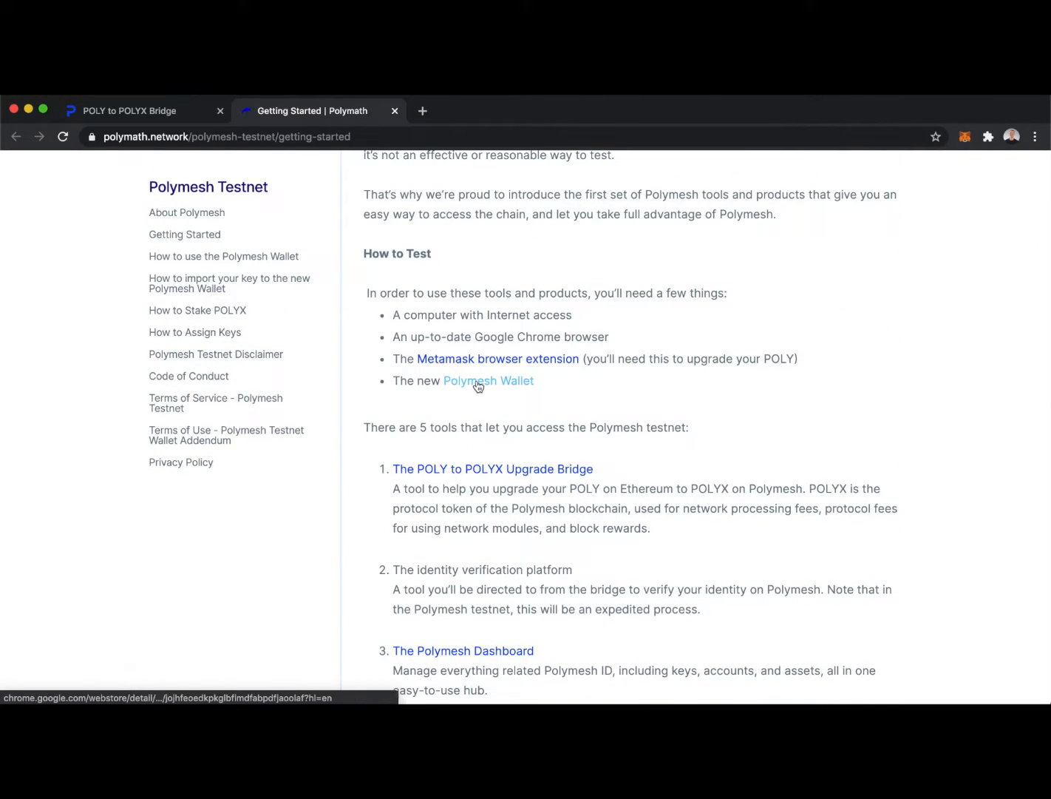
- Add the Polymesh Wallet extension to Chrome from its store page
click(488, 380)
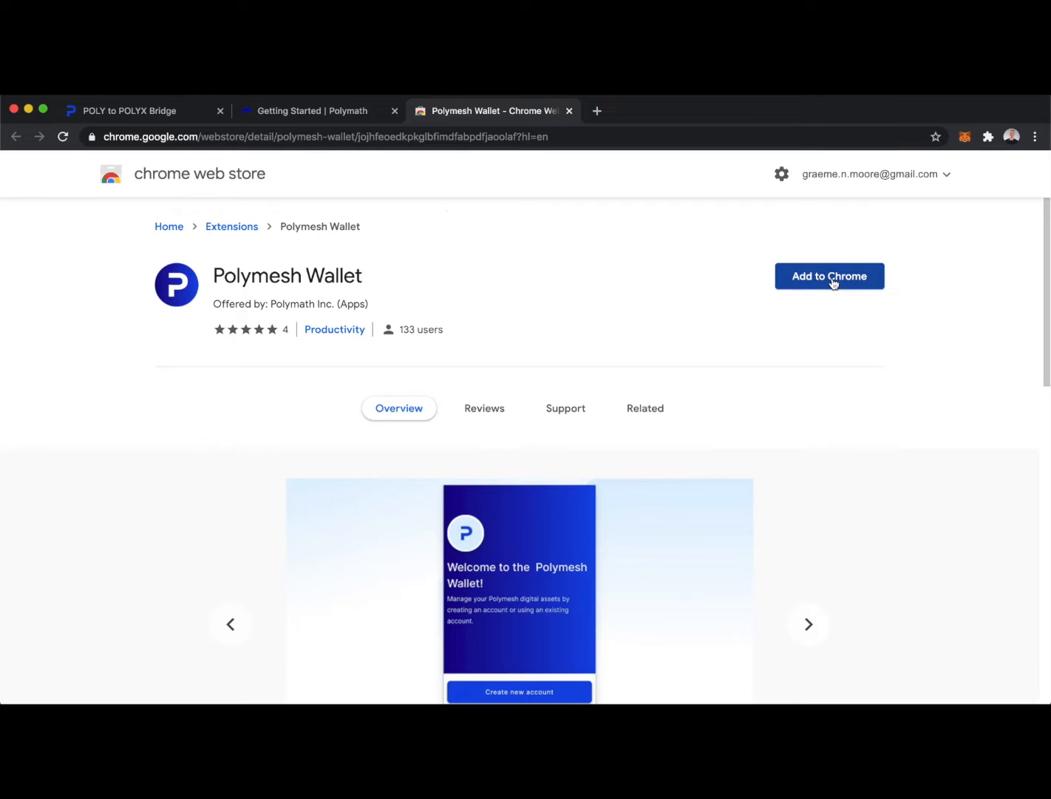
click(828, 276)
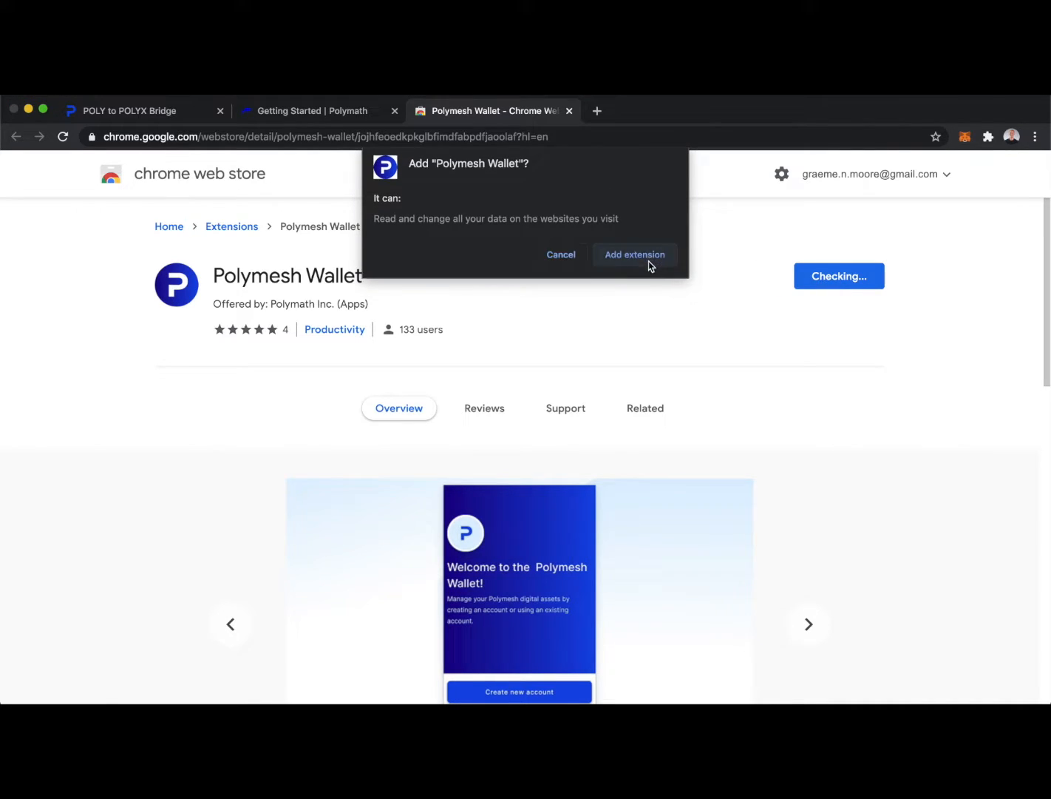
click(634, 254)
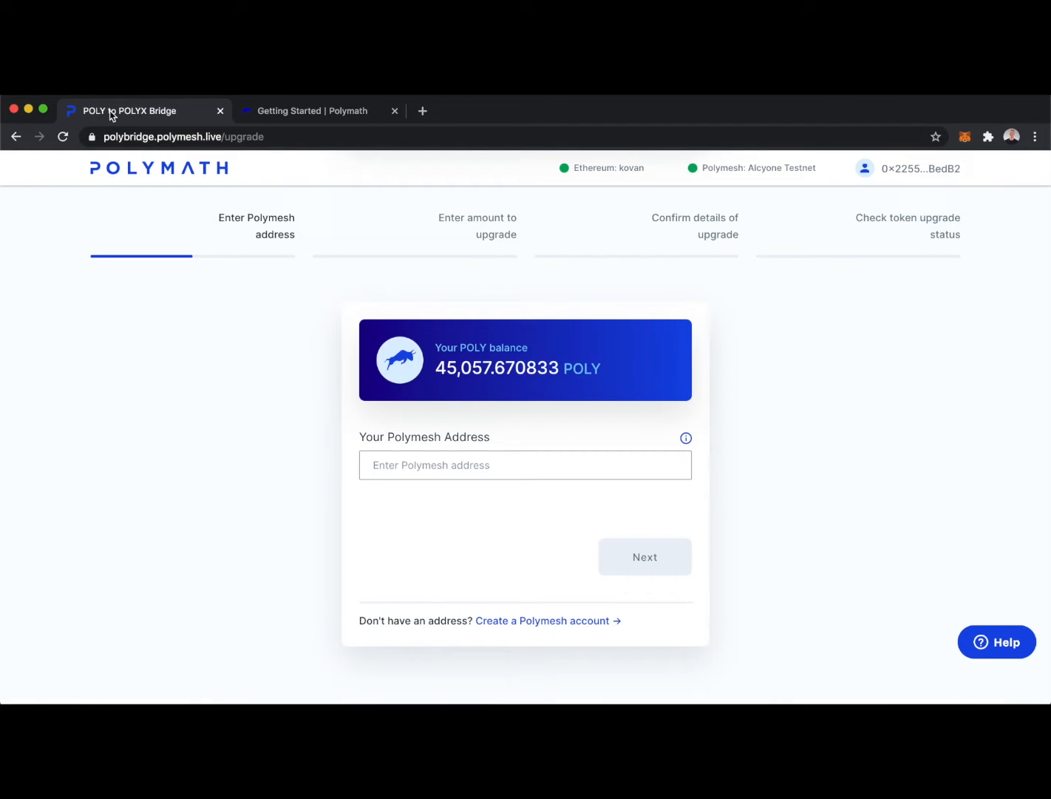
mouse_move(966, 137)
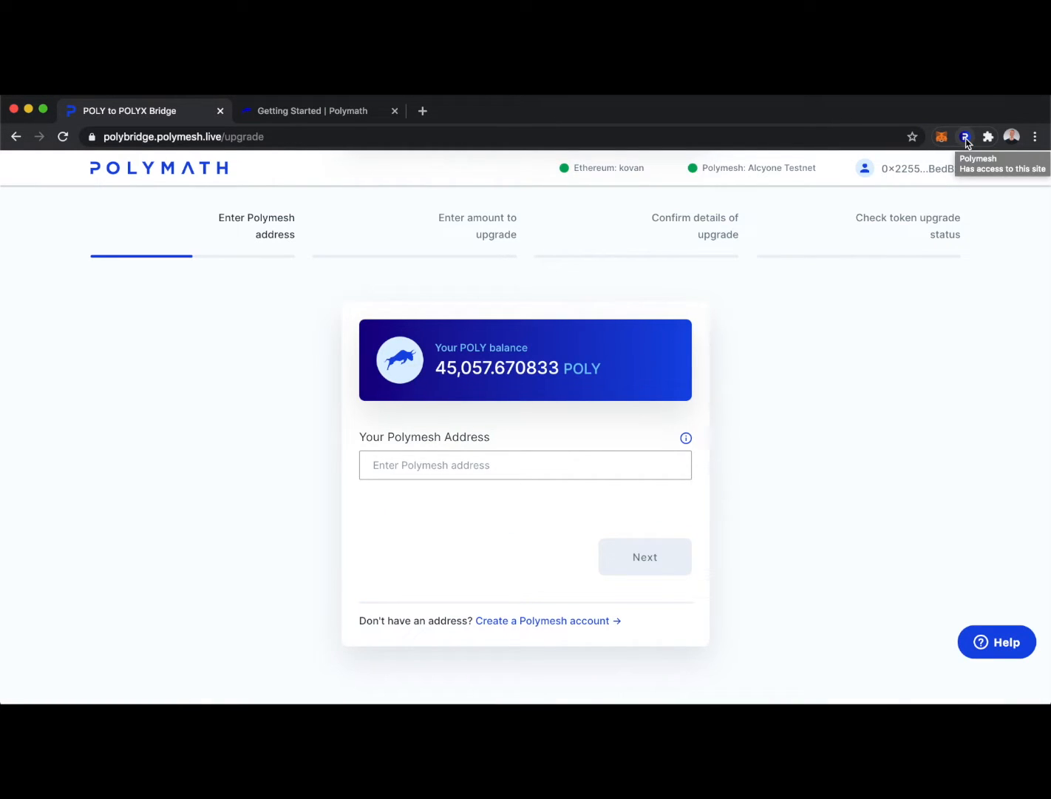
- Create the password-protected 'Test Wallet' account after confirming its 12-word recovery phrase
click(965, 137)
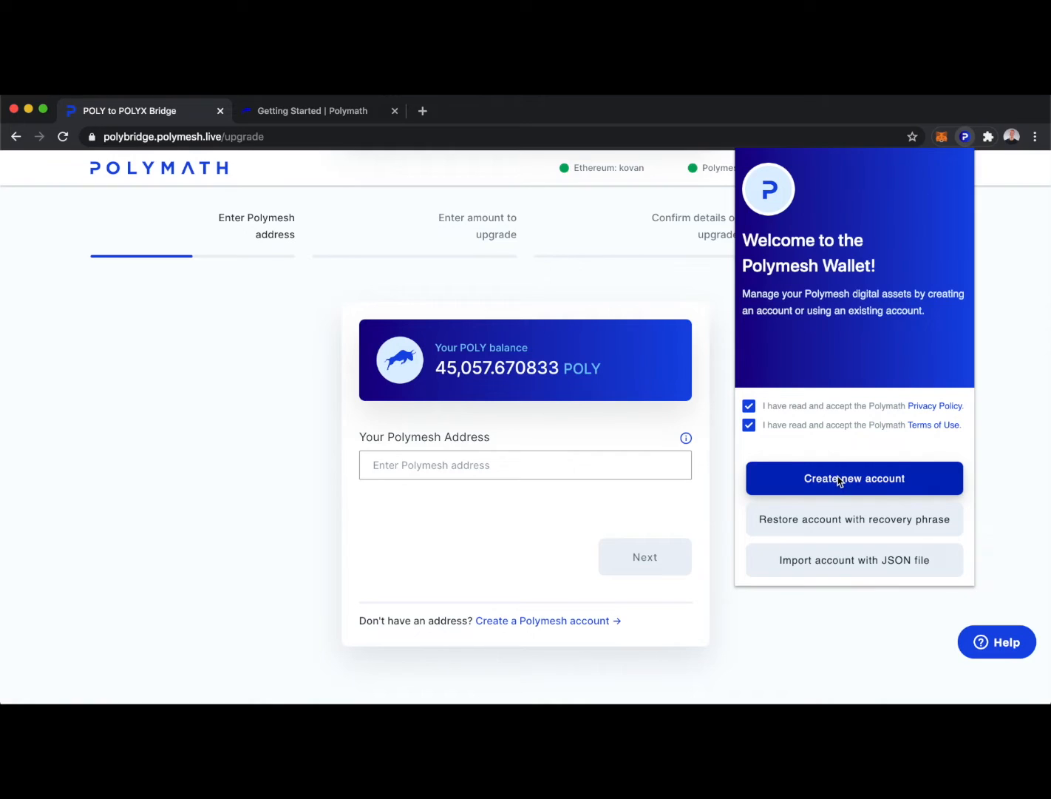
click(854, 478)
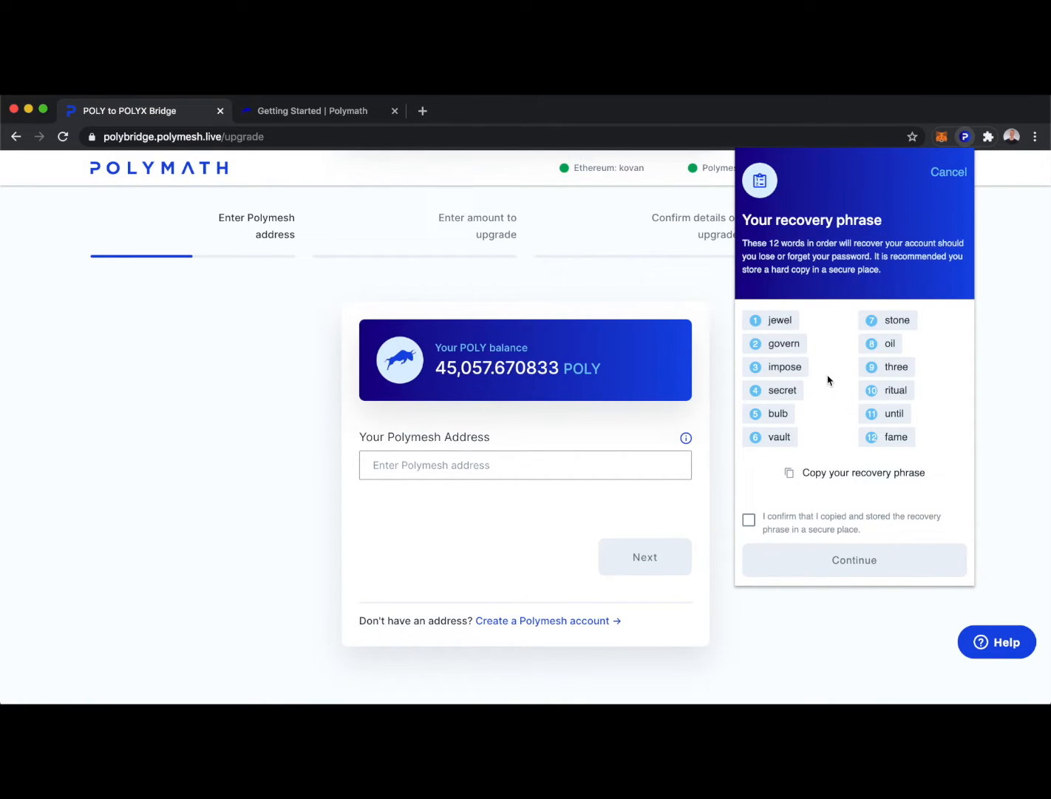
click(854, 559)
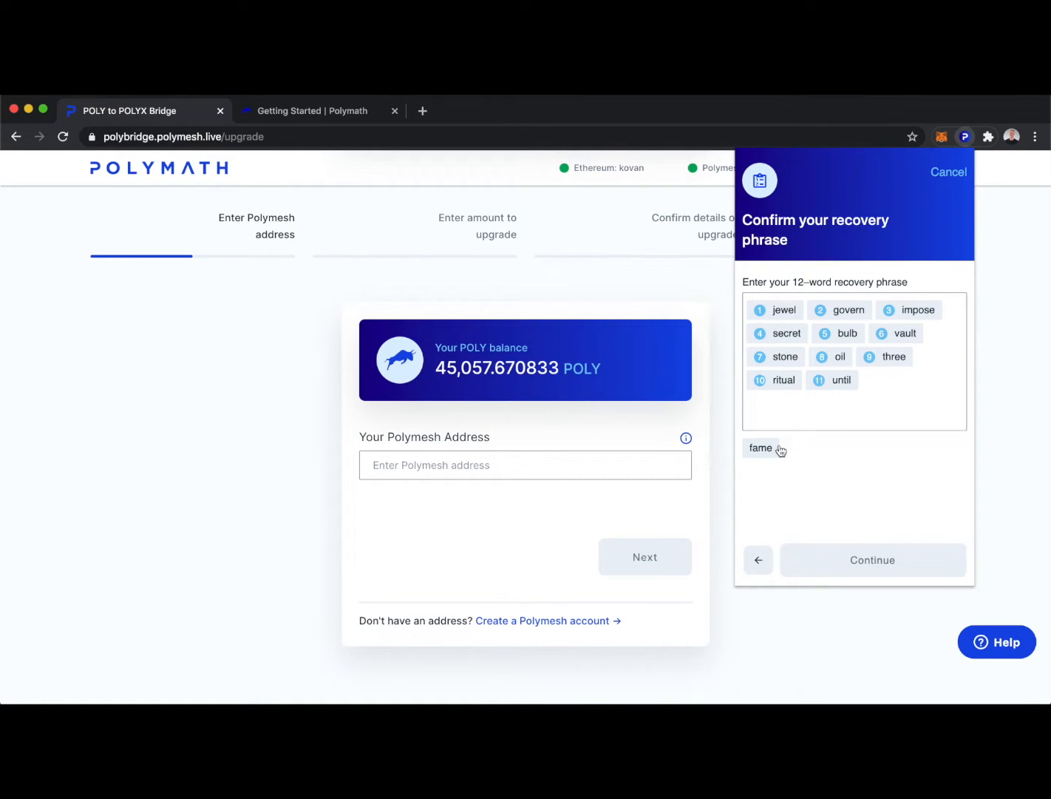
click(872, 559)
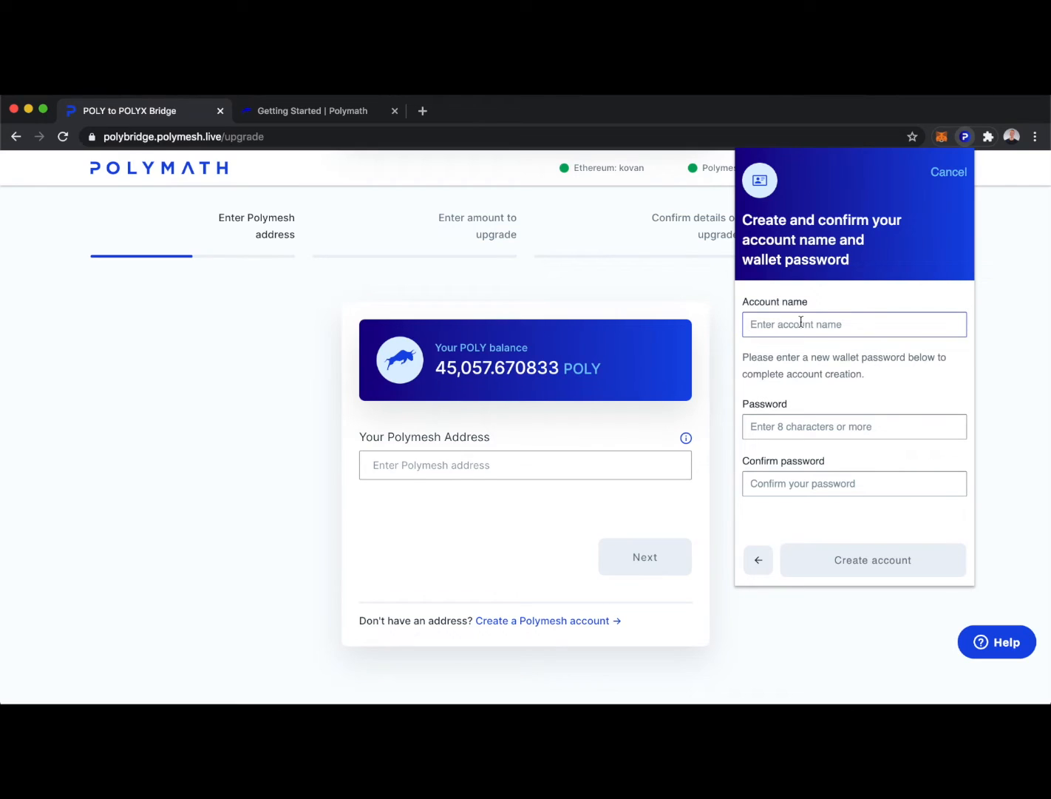
text(Test Wallet)
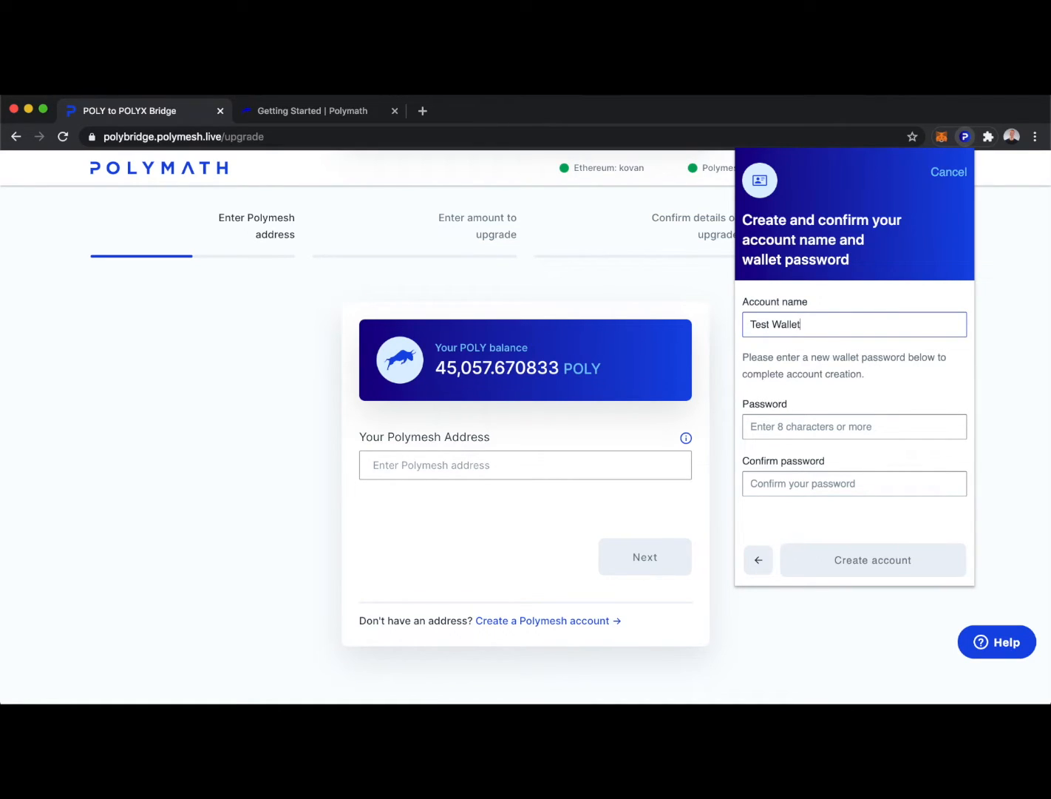
text(••)
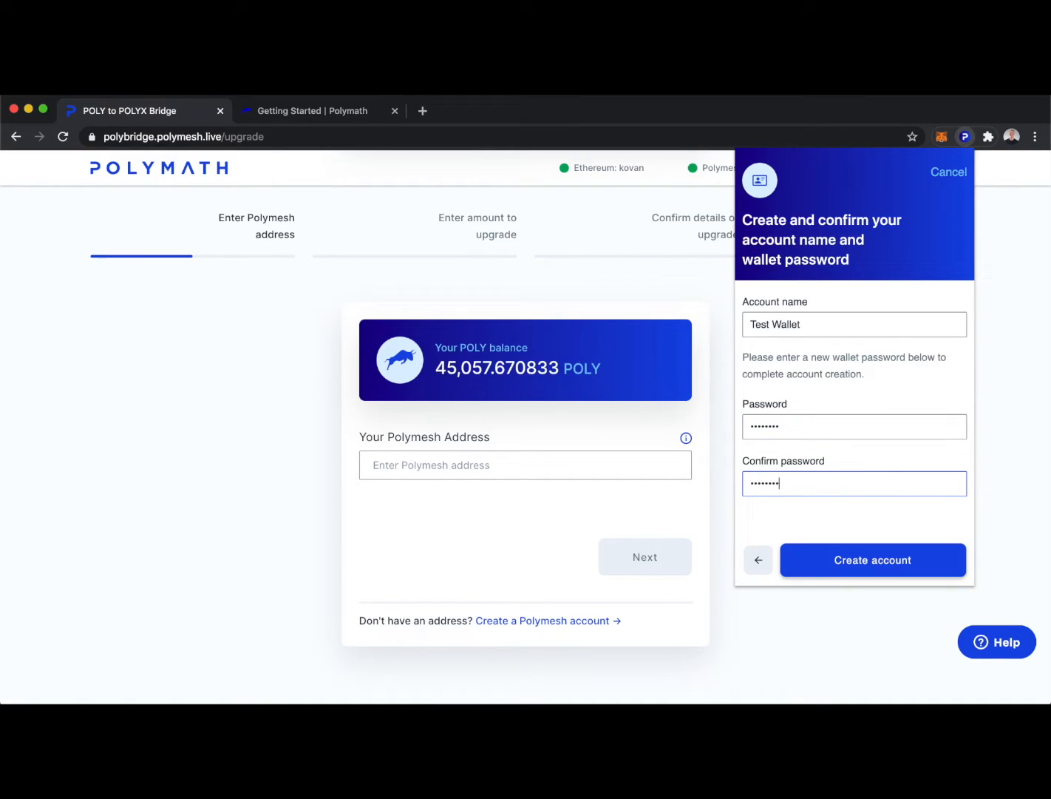
click(872, 560)
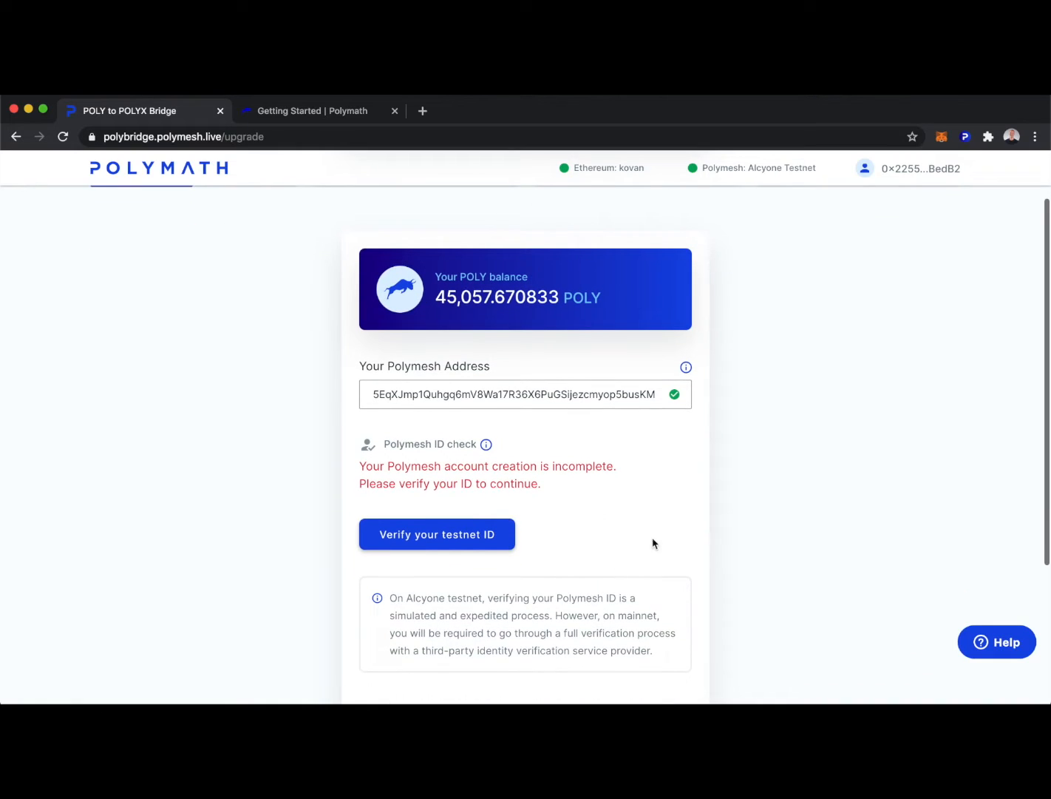
mouse_move(696, 510)
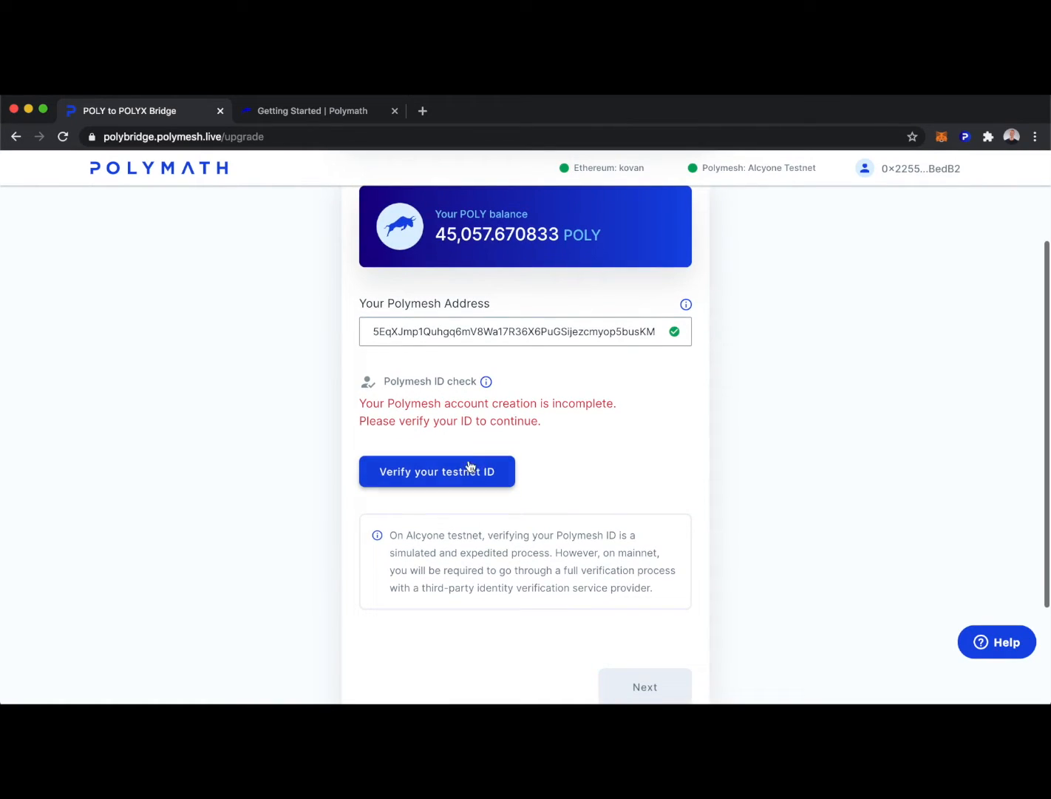
- Verify the testnet ID as an Advanced POLY holder looking to stake, accepting the privacy policy
click(436, 471)
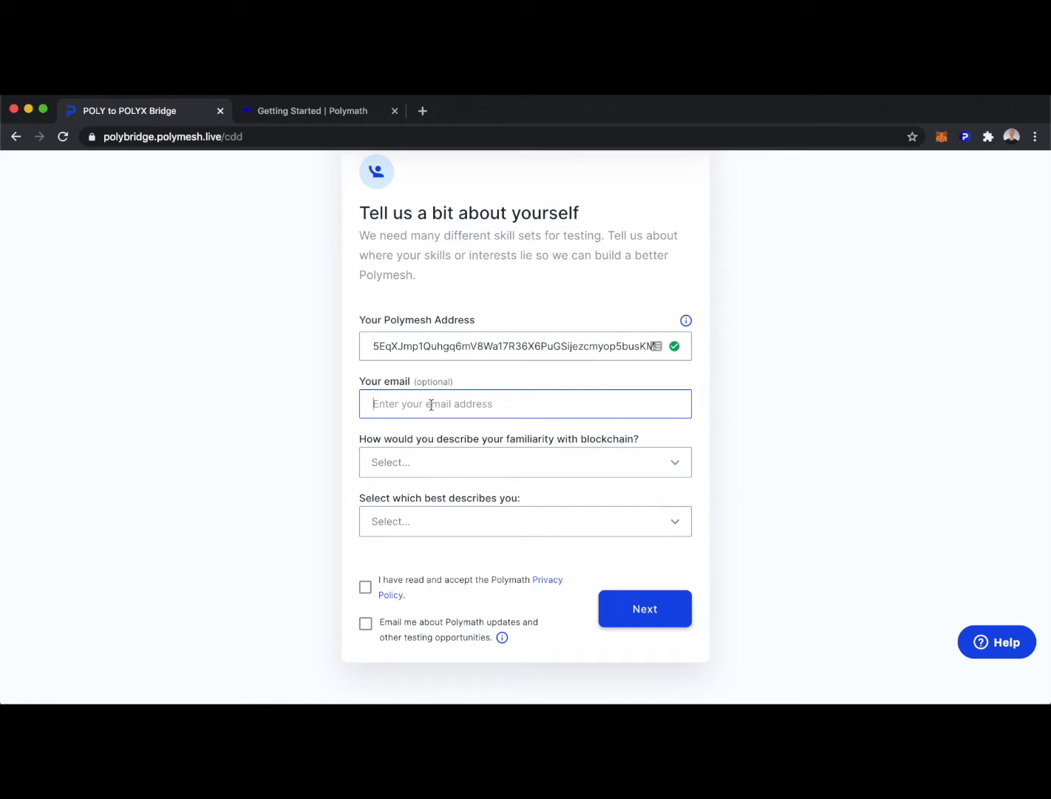
click(525, 461)
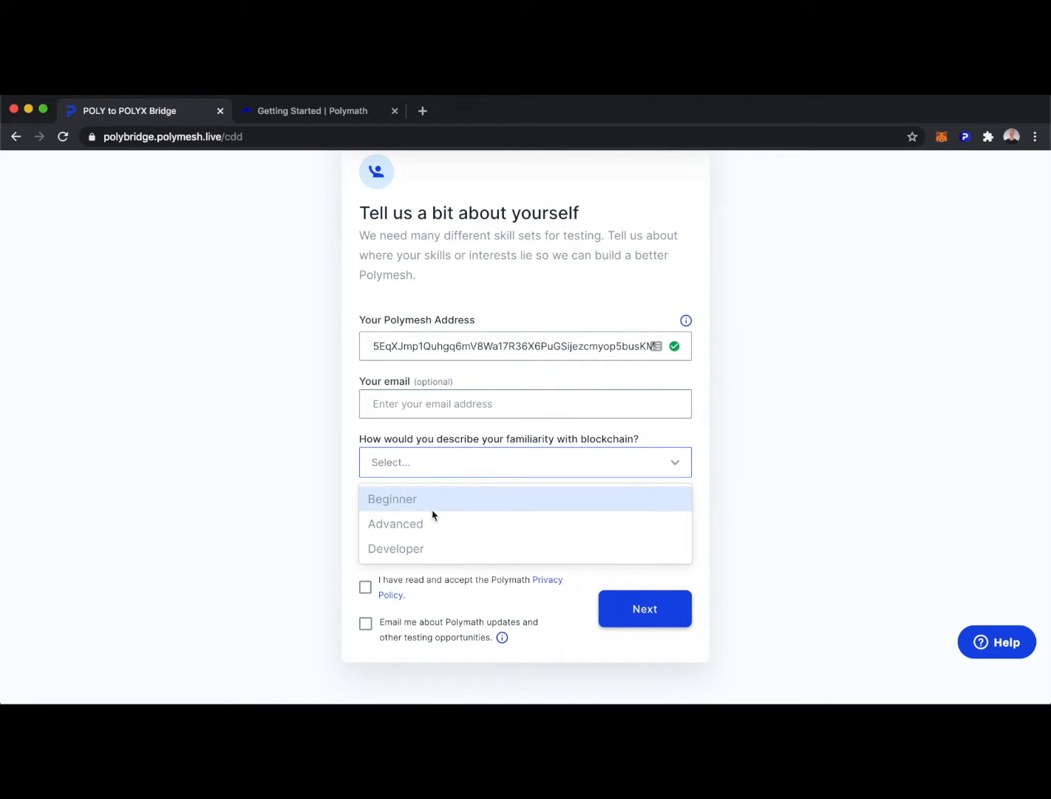
click(396, 524)
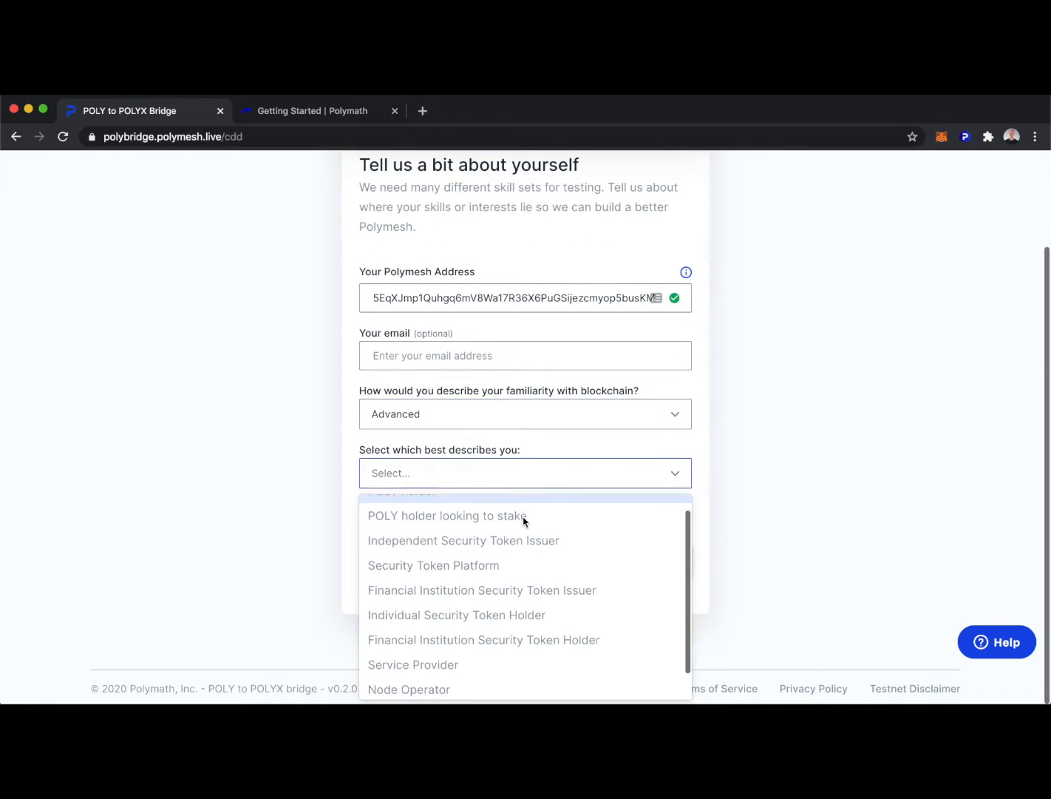
click(447, 515)
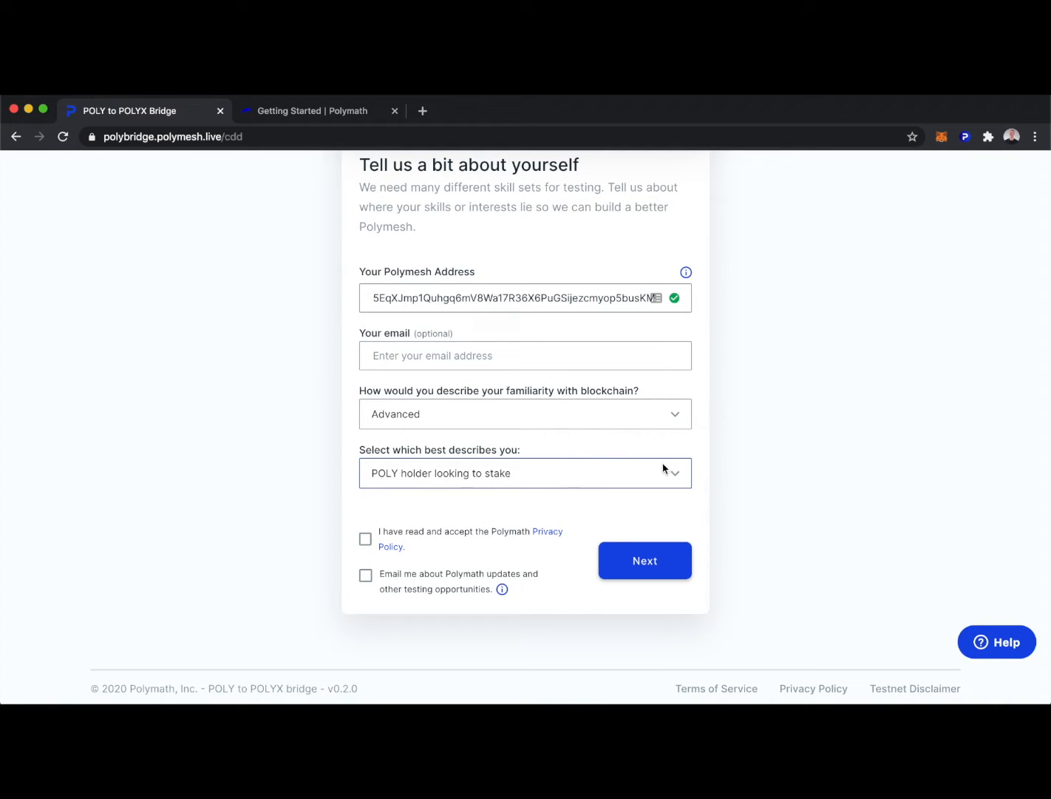
click(644, 560)
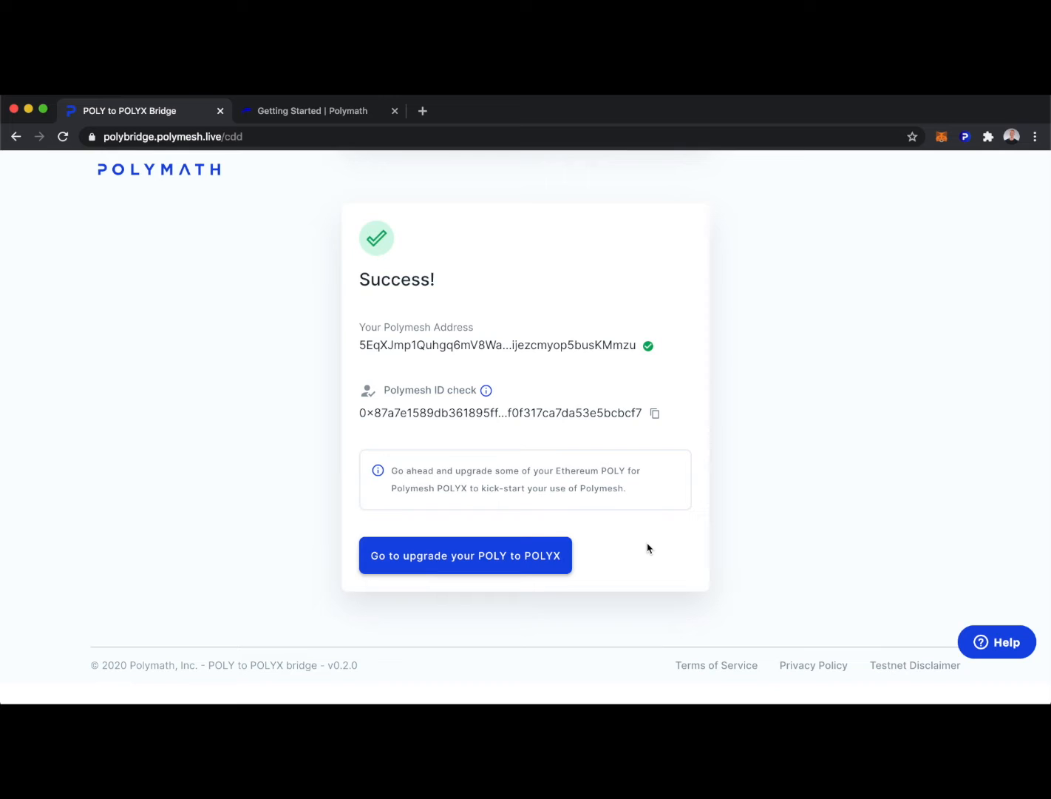
- Submit the 30,000 POLY amount for upgrading to POLYX
click(466, 556)
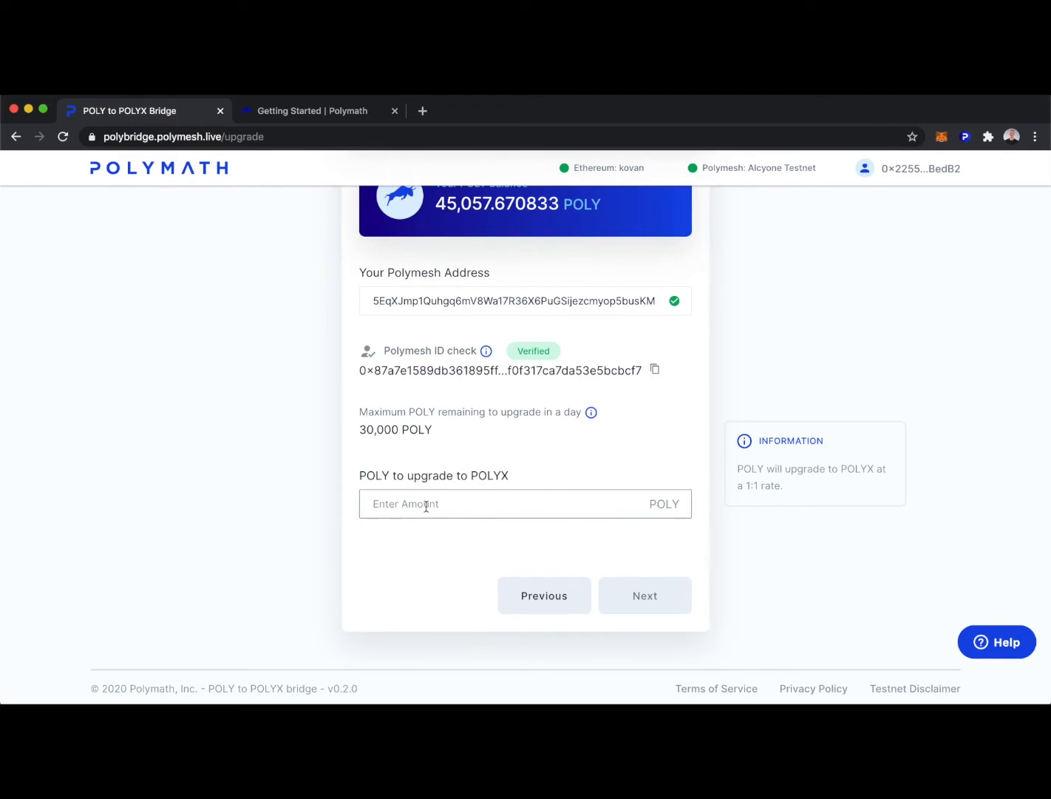
click(644, 595)
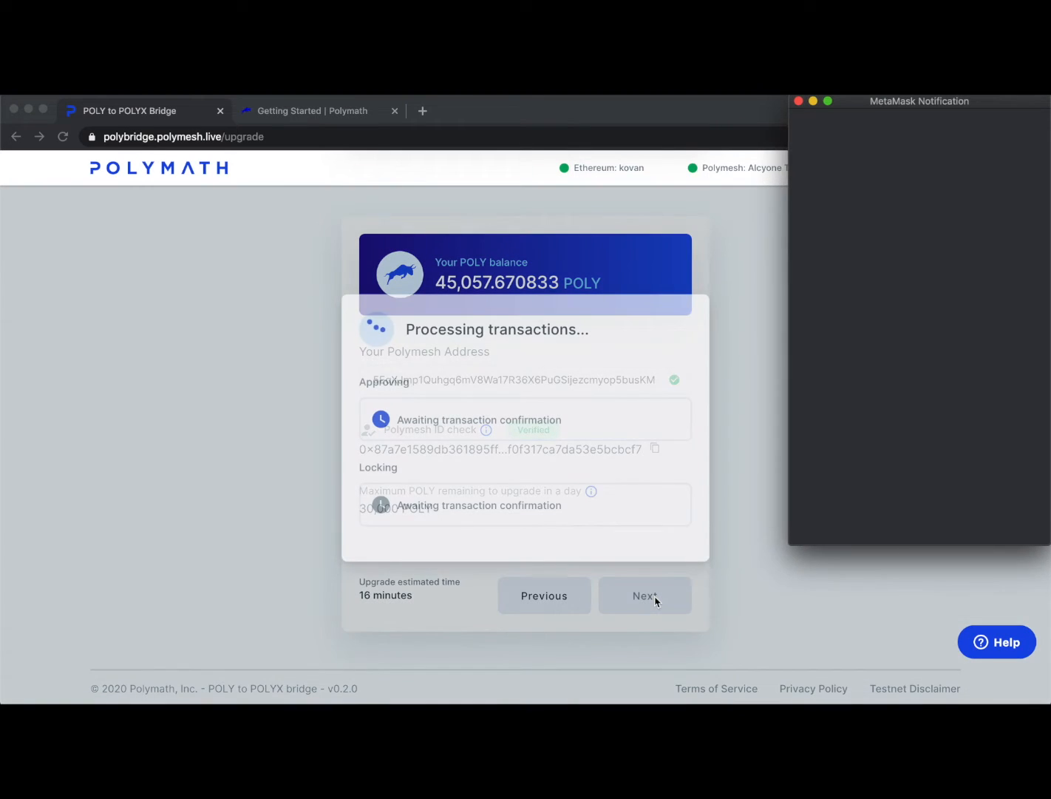
- Confirm both the approval and locking transactions in MetaMask
click(644, 595)
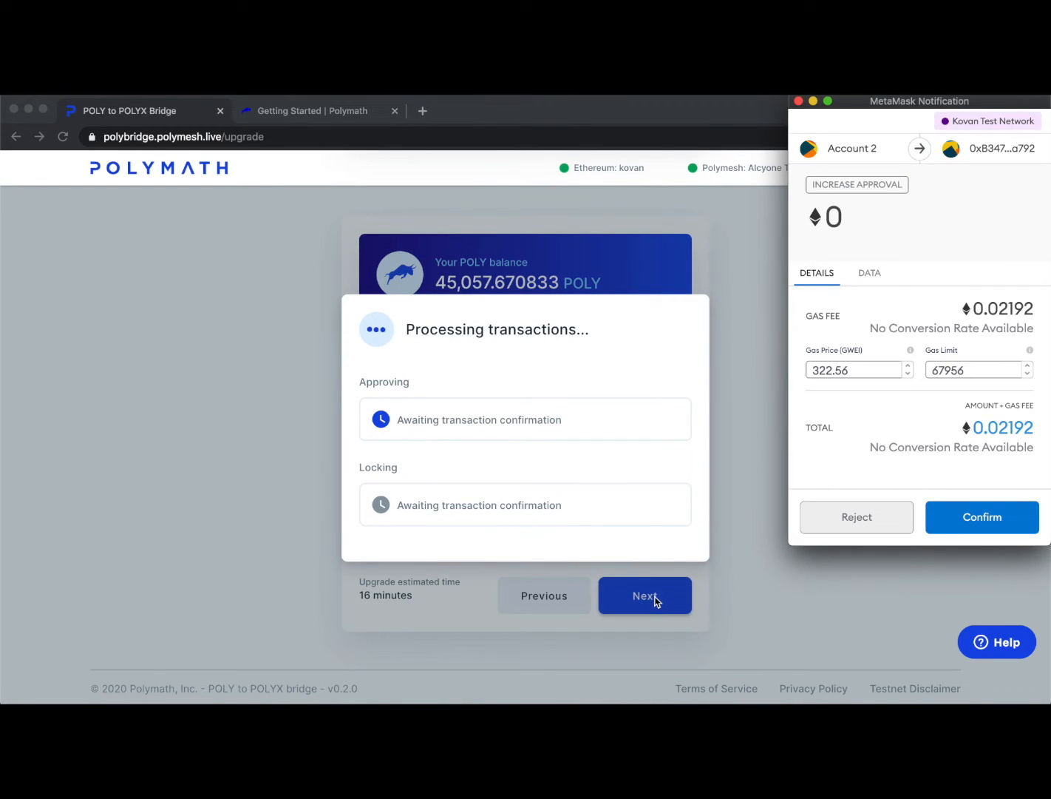
click(982, 516)
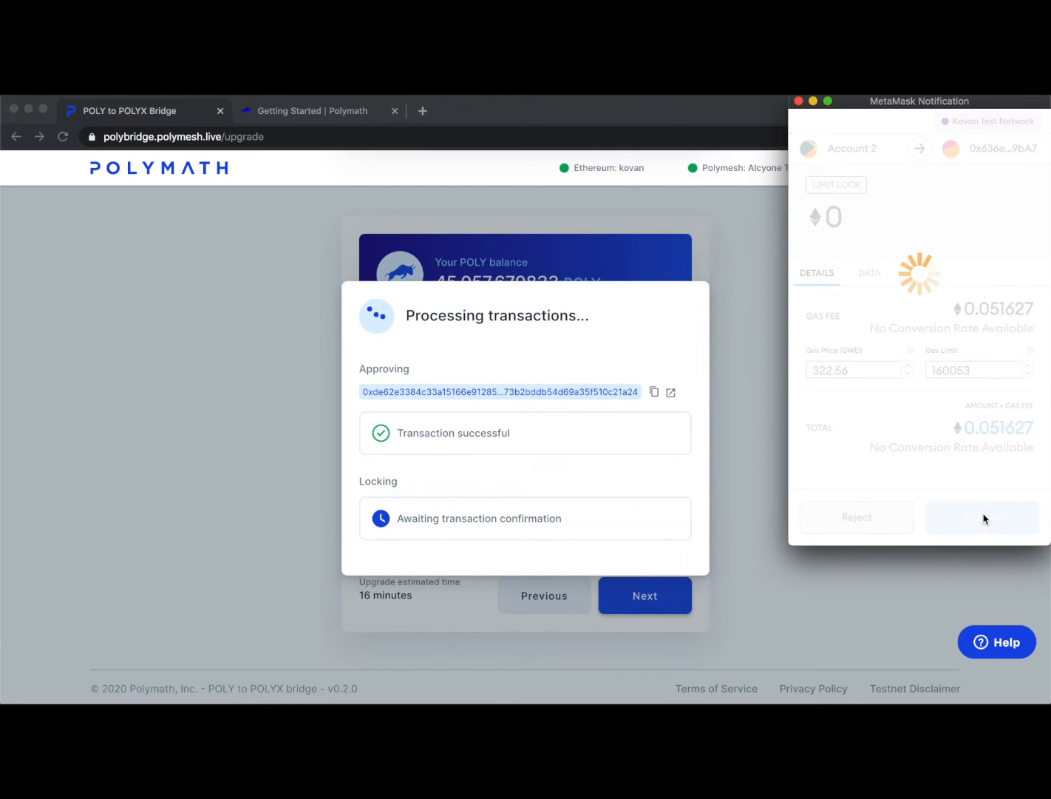
click(982, 517)
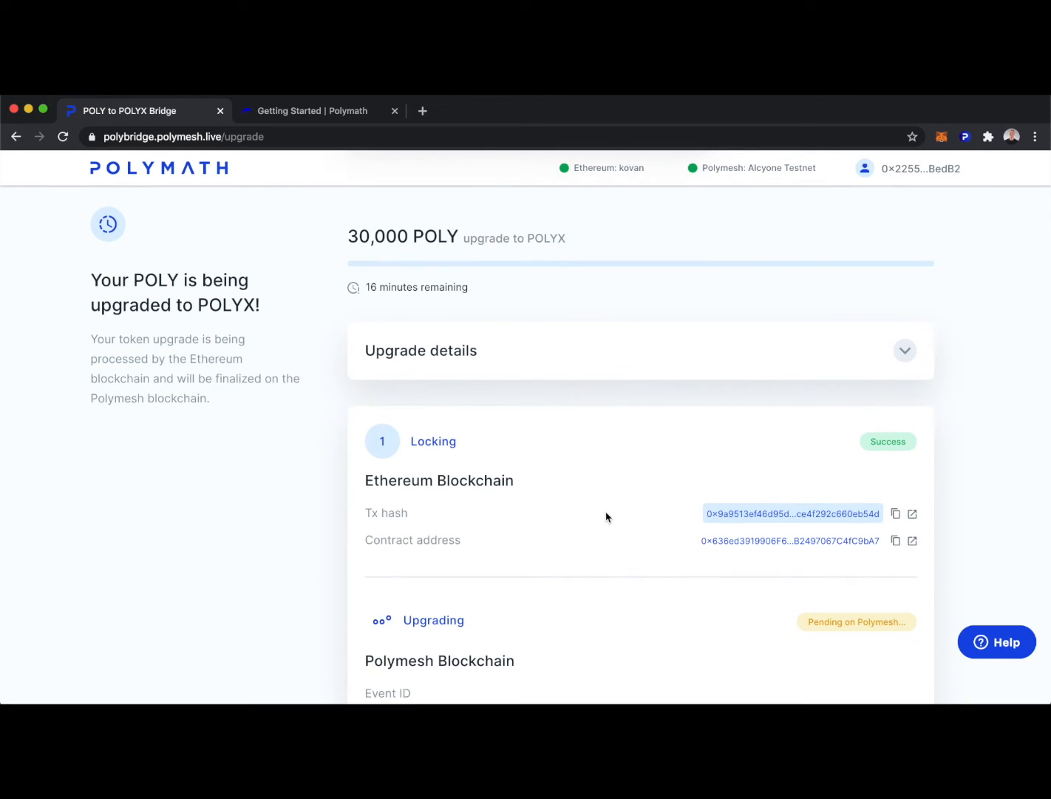
- Scroll the status page while the 30,000 POLY upgrade is pending on Polymesh
scroll(down, 3)
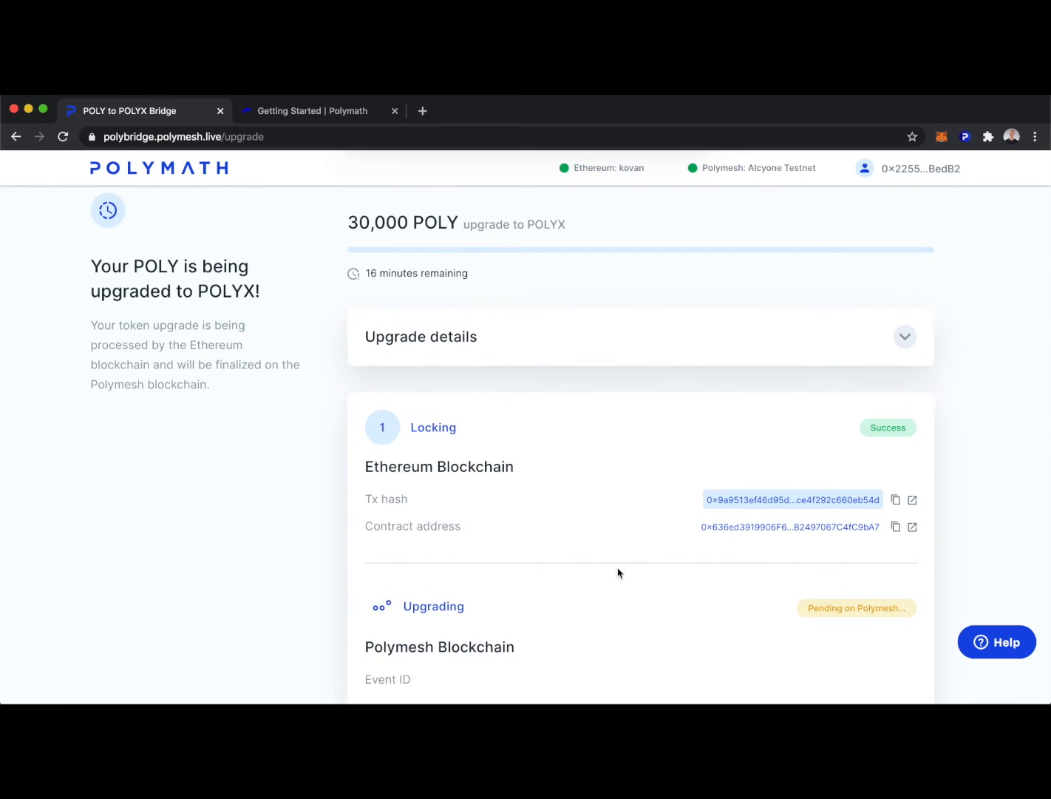
mouse_move(578, 406)
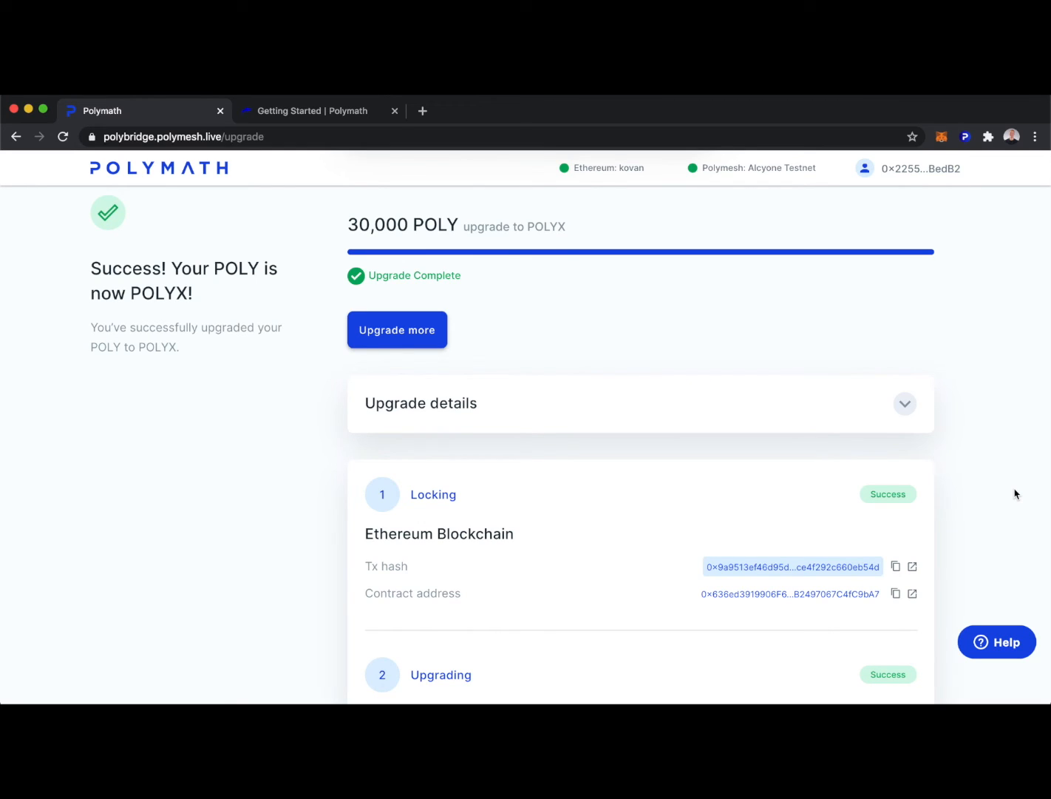
- Review the completed upgrade details, then return to the Getting Started guide tab
scroll(down, 3)
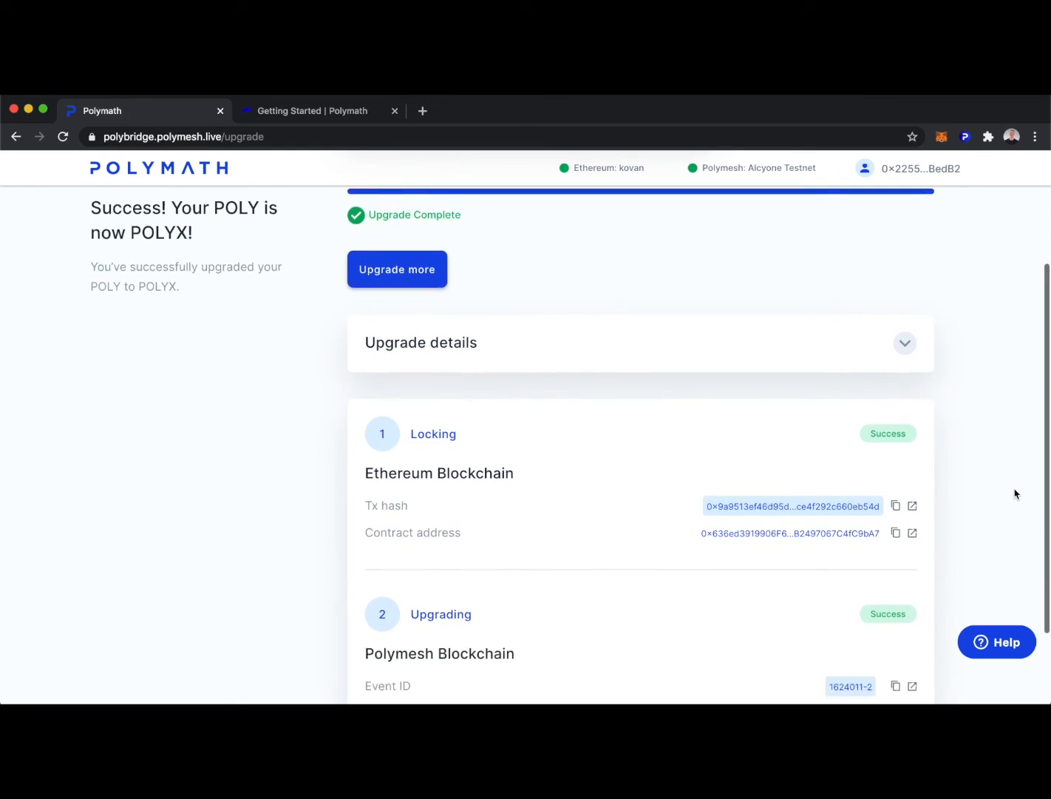
scroll(down, 3)
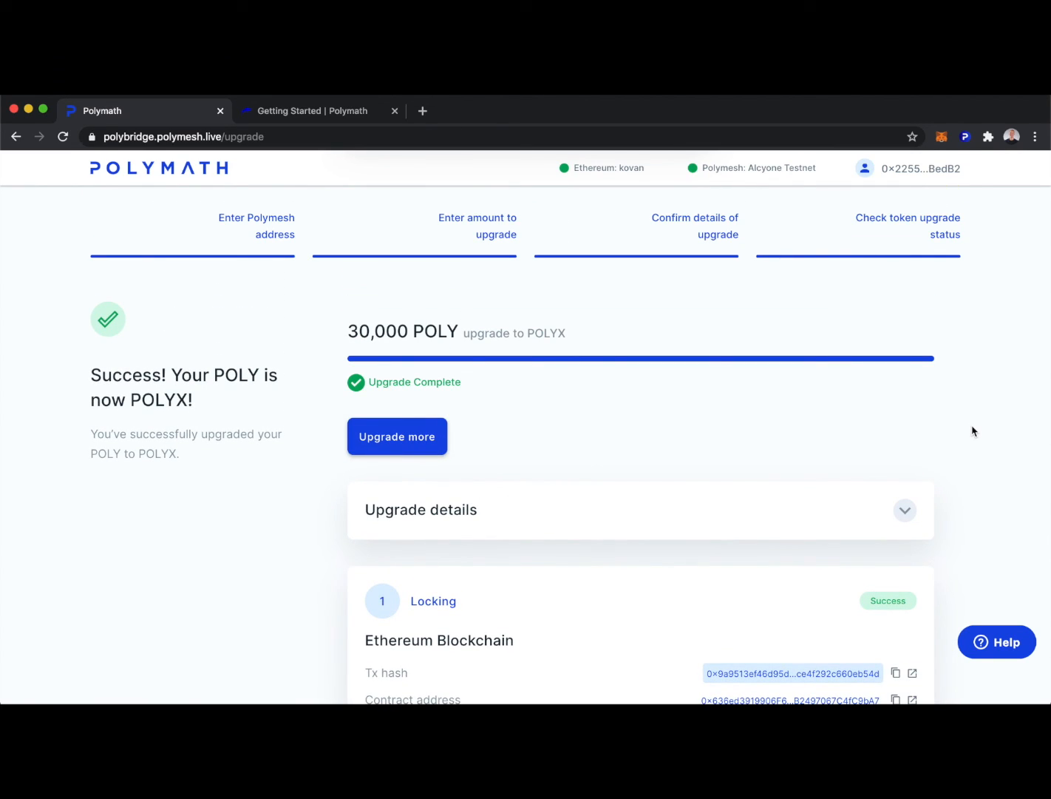
mouse_move(983, 317)
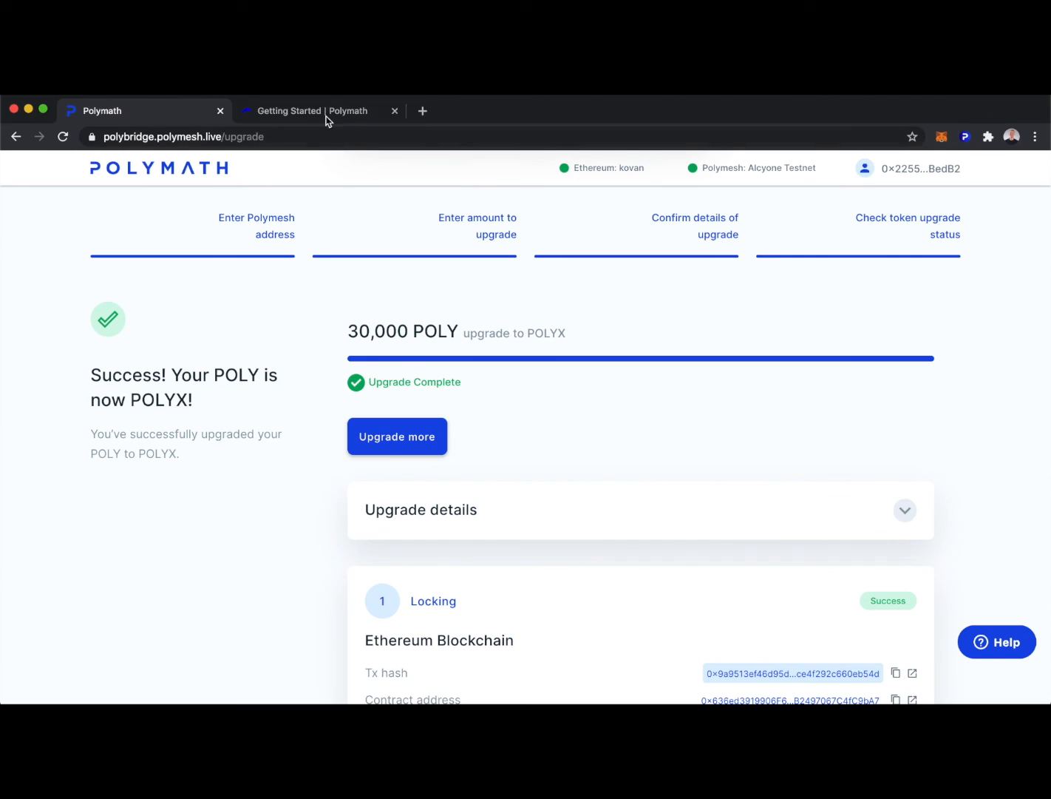
click(311, 110)
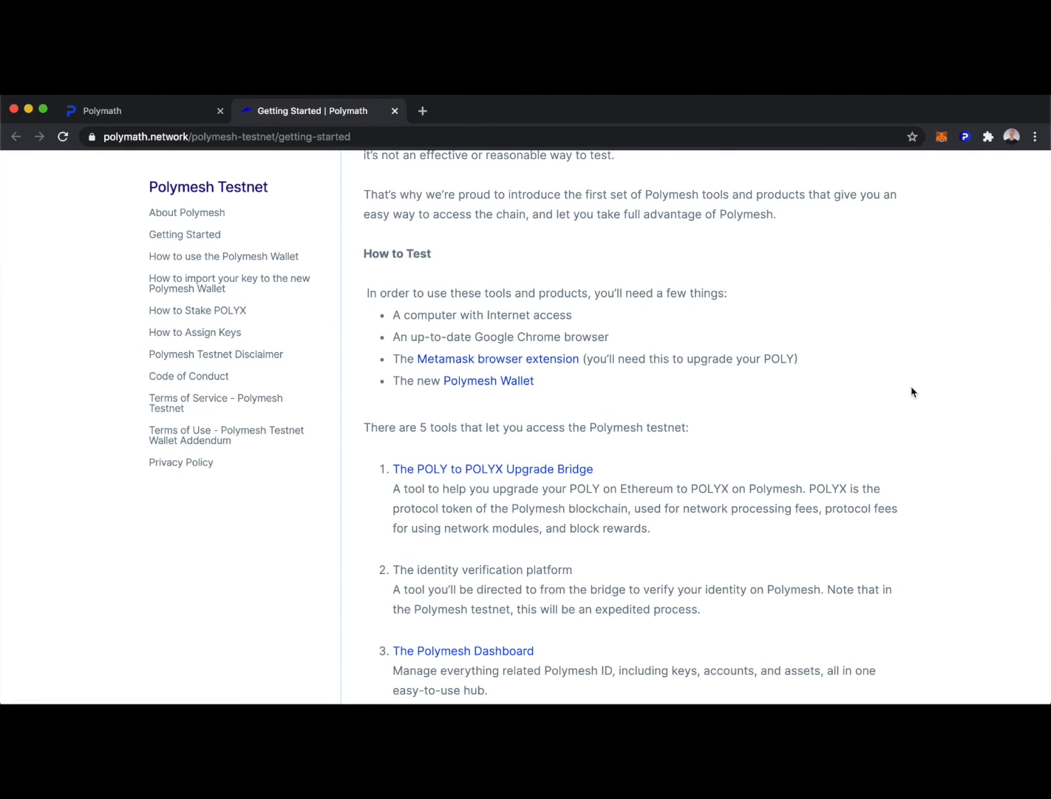